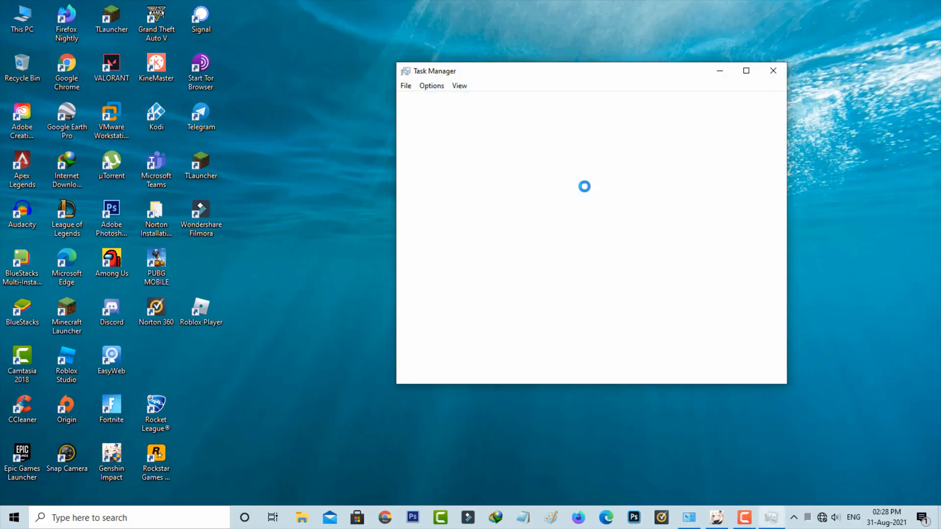
# Close Task Manager and select the Genshin Impact desktop shortcut.
pyautogui.rightClick(438, 187)
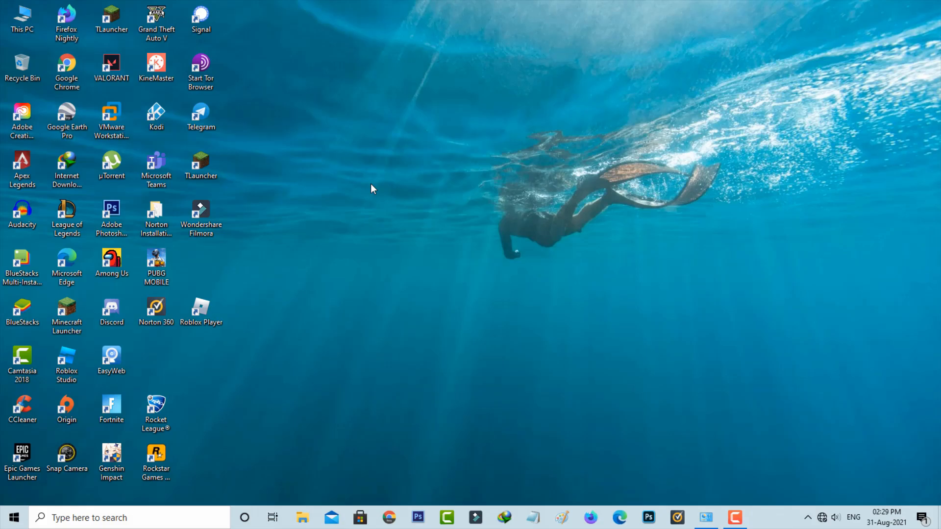
pyautogui.click(112, 456)
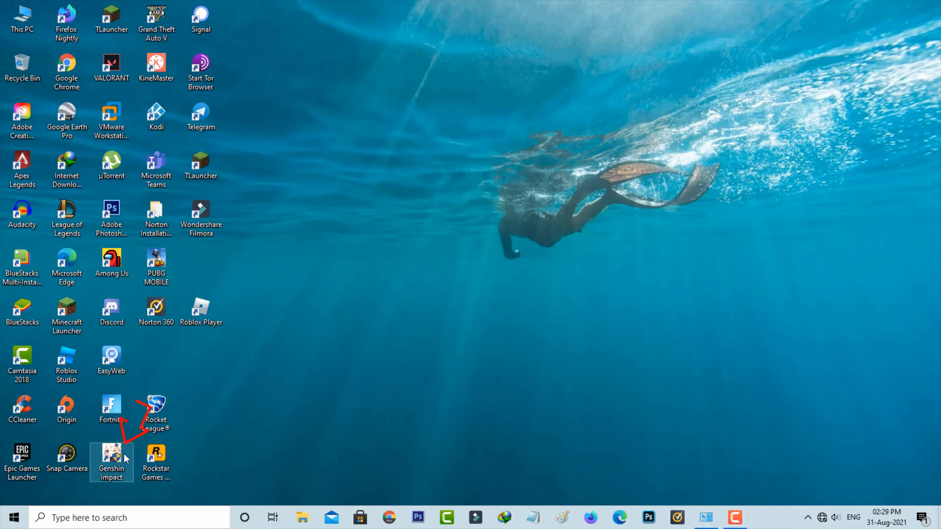
# Reach the launcher's install folder via the Genshin Impact shortcut's Properties, Open File Location.
pyautogui.rightClick(111, 459)
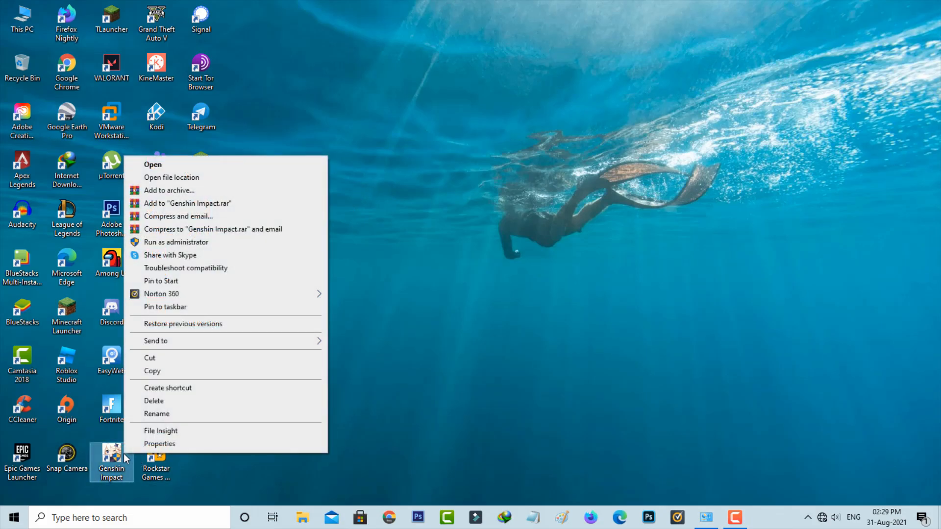
pyautogui.moveTo(176, 449)
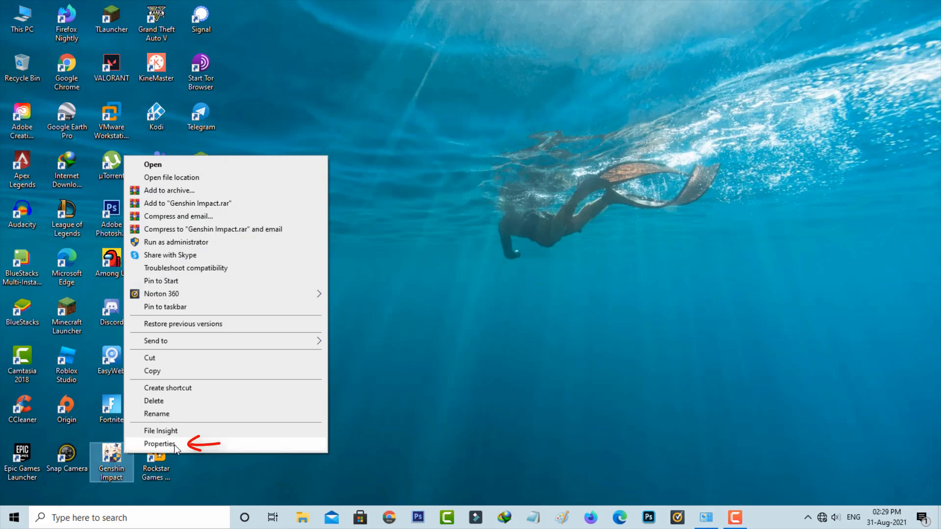
pyautogui.click(160, 444)
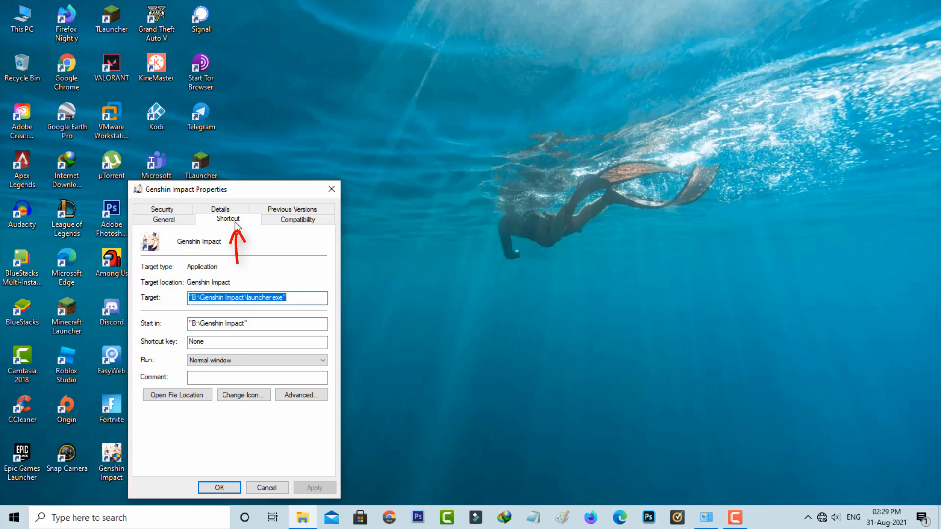
pyautogui.moveTo(187, 404)
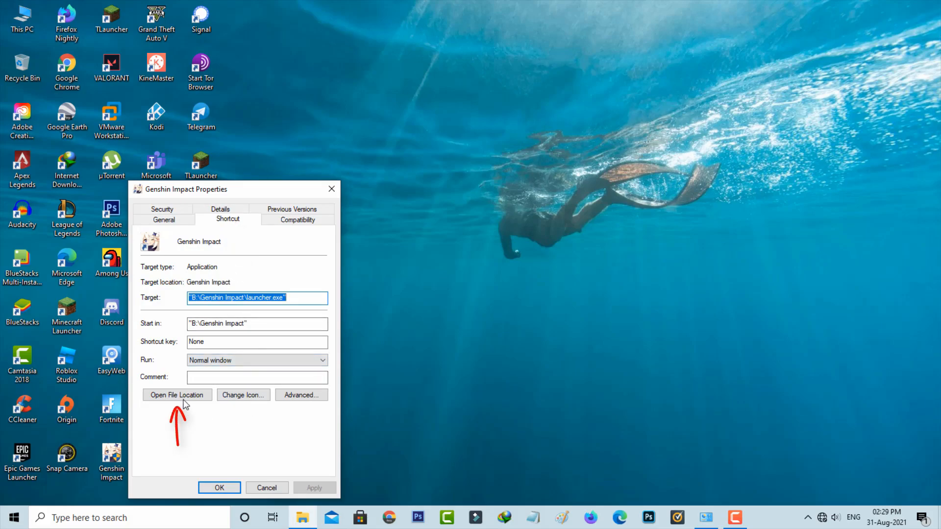
pyautogui.click(177, 395)
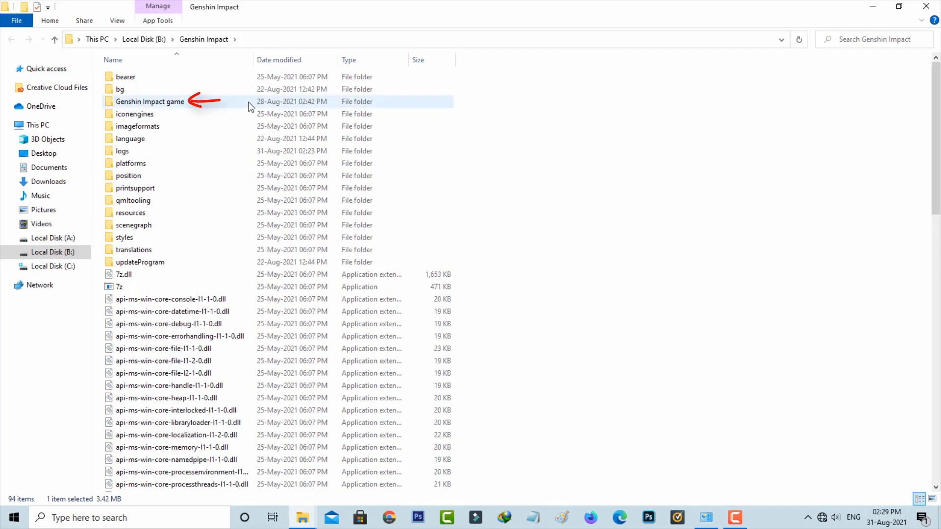
# Permanently delete the 17.4 GB GenshinImpact_2.0.0 archive inside the Genshin Impact game folder.
pyautogui.doubleClick(150, 101)
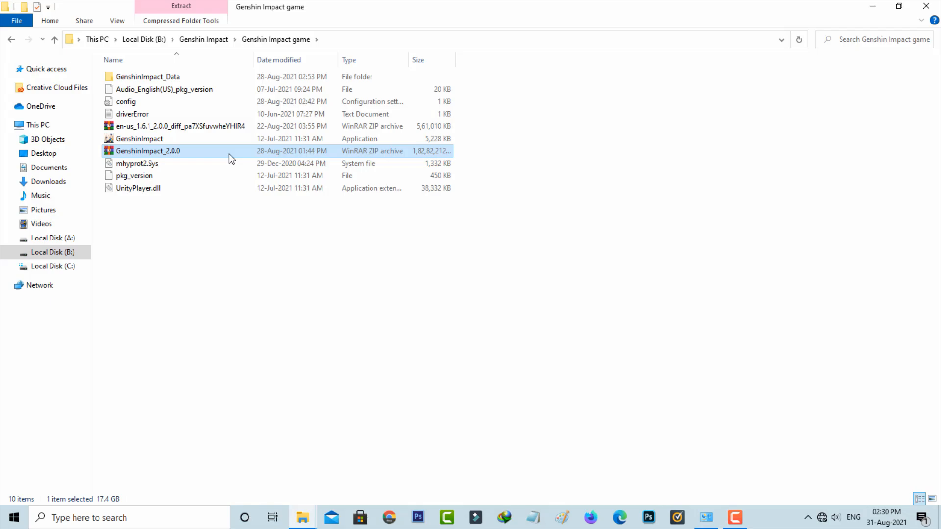
pyautogui.press('Delete')
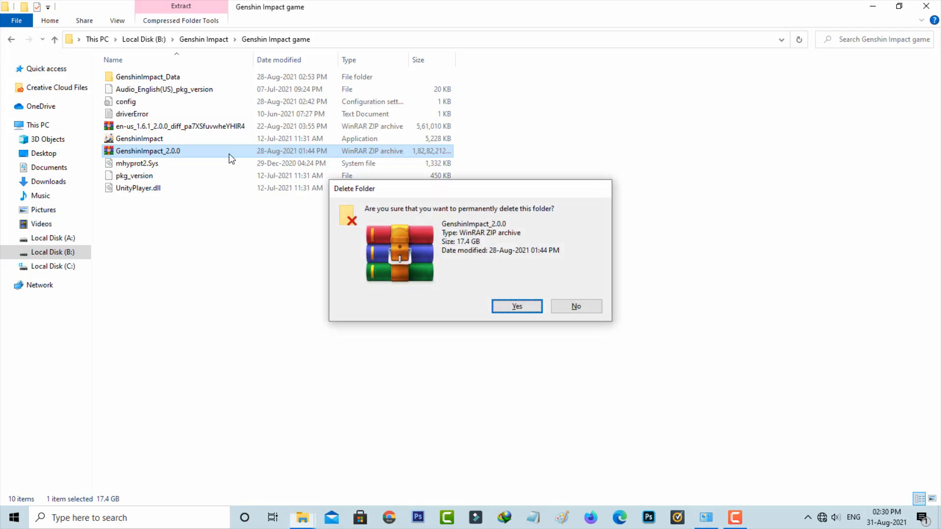
pyautogui.click(517, 306)
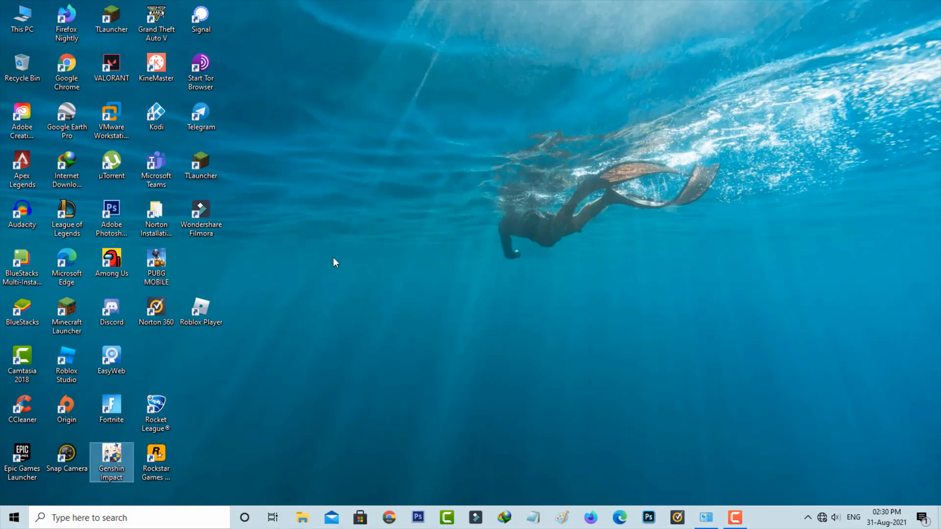
pyautogui.moveTo(105, 458)
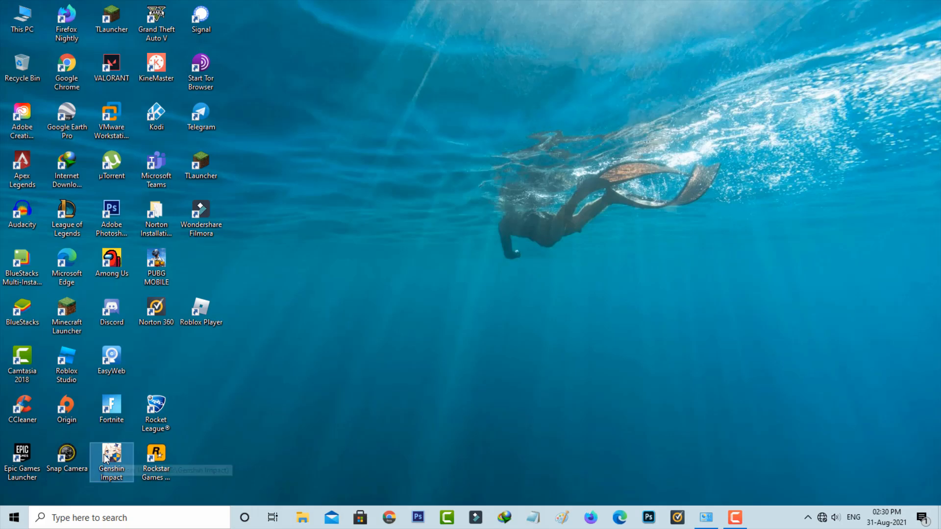
# Enable 'Run this program as an administrator' in the Genshin Impact shortcut's compatibility settings.
pyautogui.rightClick(111, 457)
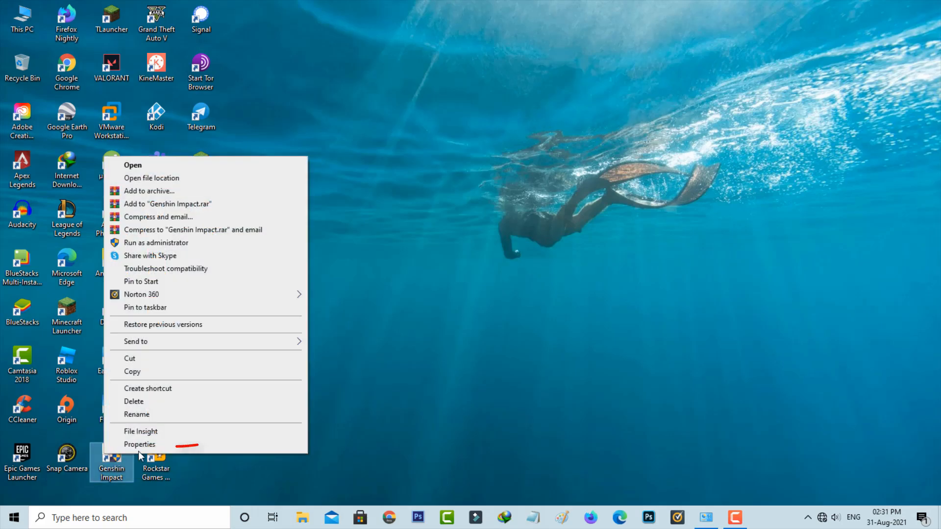
pyautogui.click(139, 445)
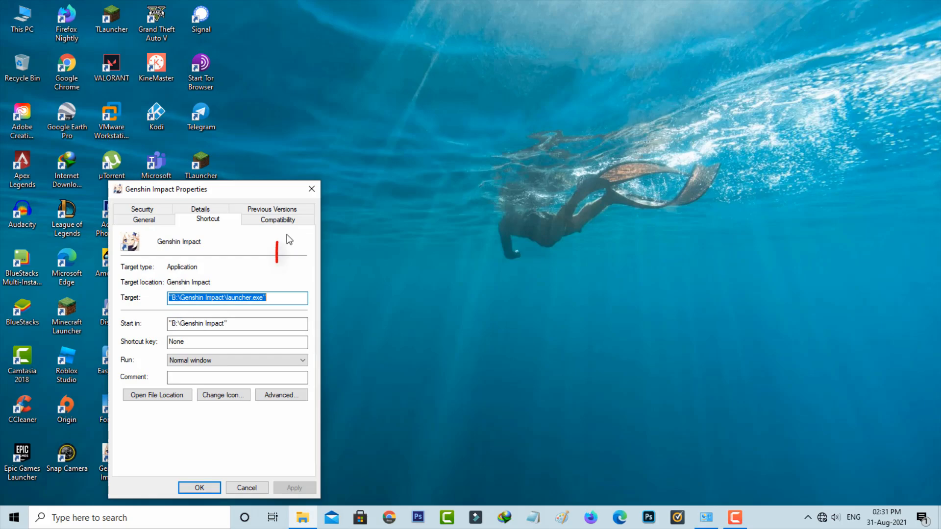
pyautogui.click(277, 220)
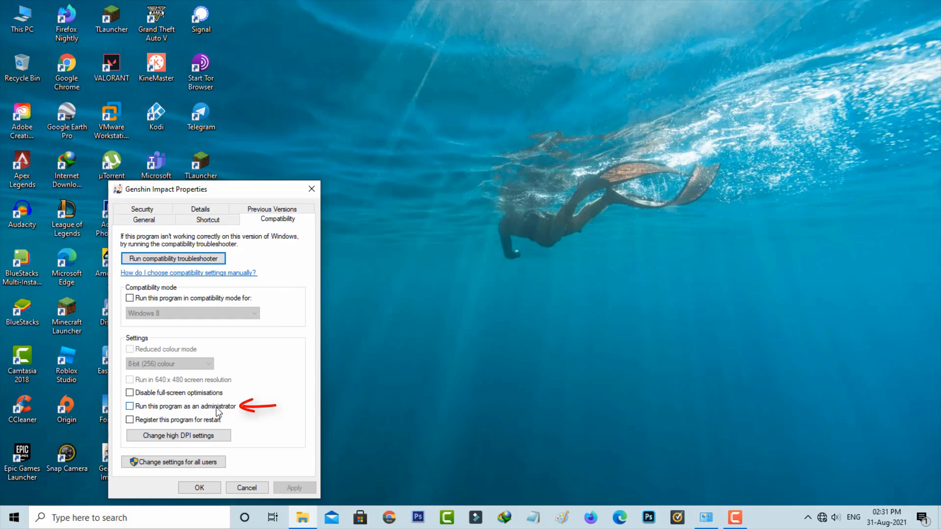
pyautogui.click(130, 406)
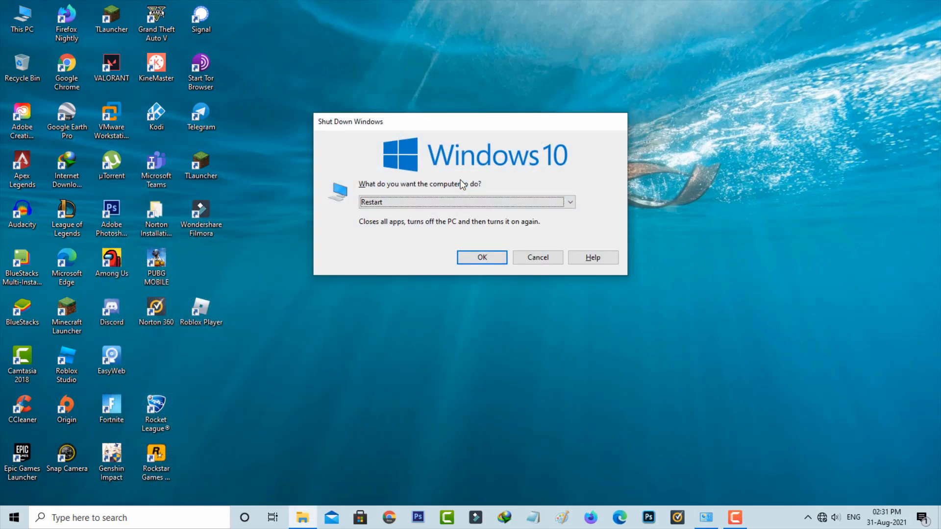
# Confirm the restart, then launch Genshin Impact from its desktop shortcut.
pyautogui.click(538, 257)
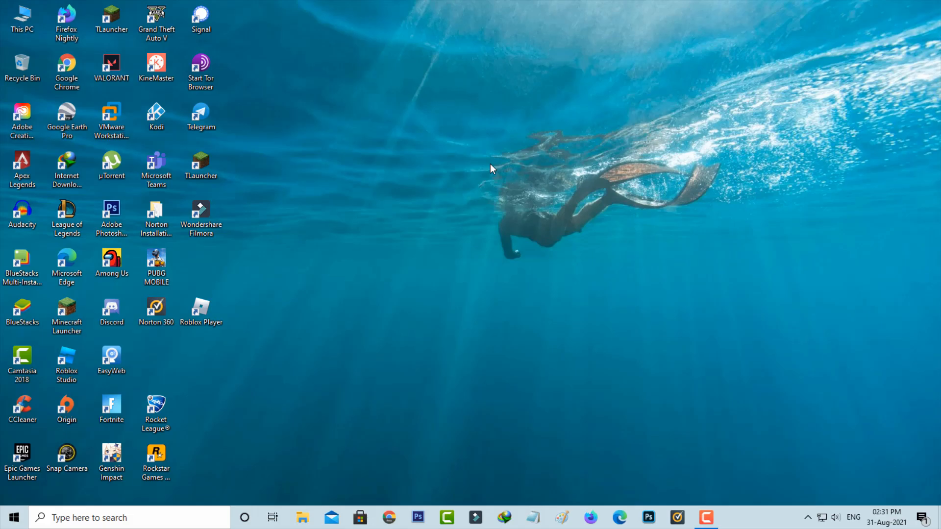
pyautogui.moveTo(136, 388)
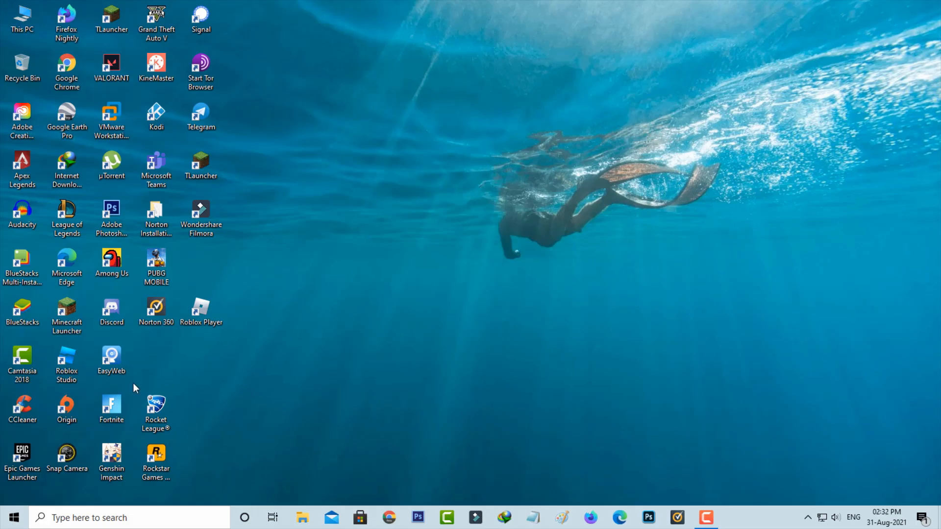
pyautogui.doubleClick(111, 455)
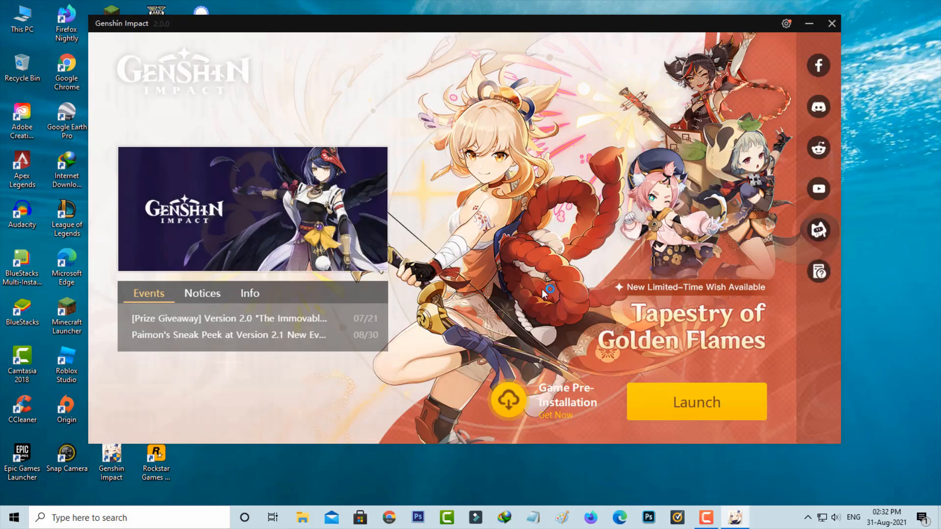
# Run the launcher update and reopen the launcher from the Updated successfully window.
pyautogui.click(697, 401)
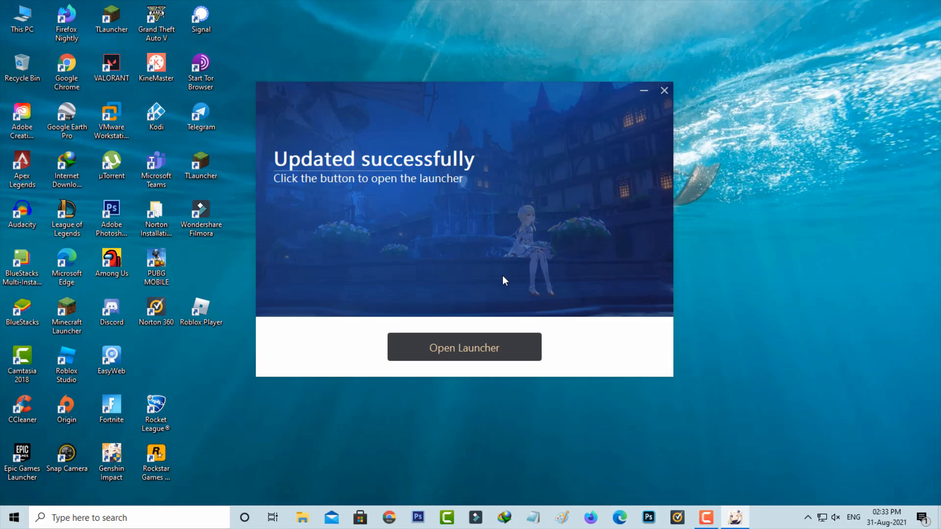
pyautogui.moveTo(500, 289)
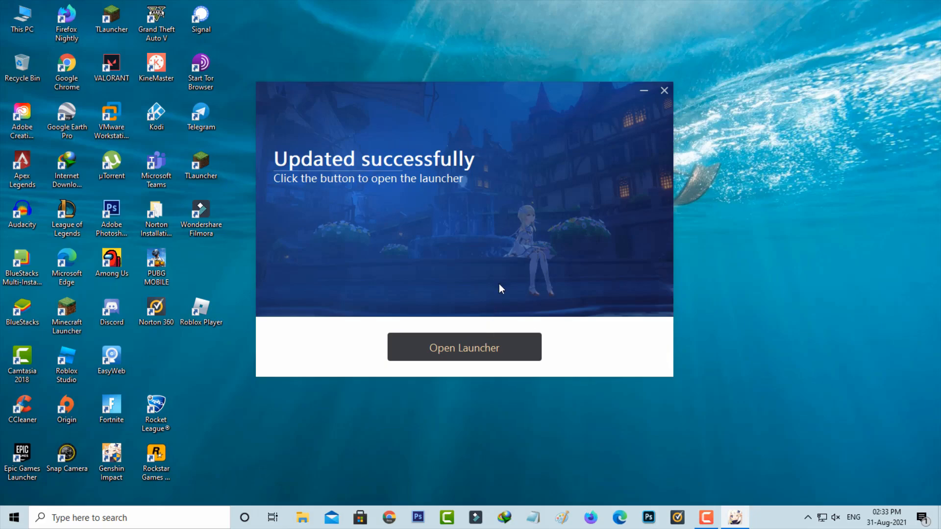
pyautogui.click(465, 348)
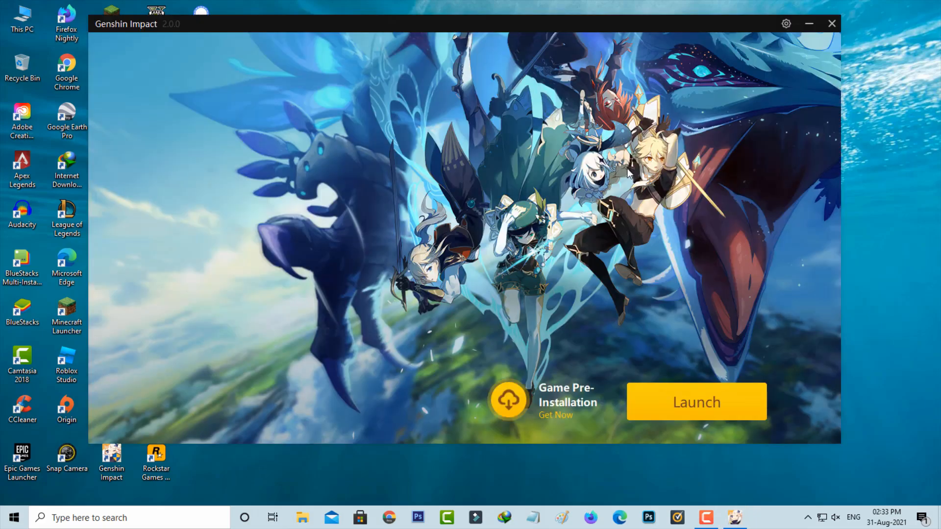